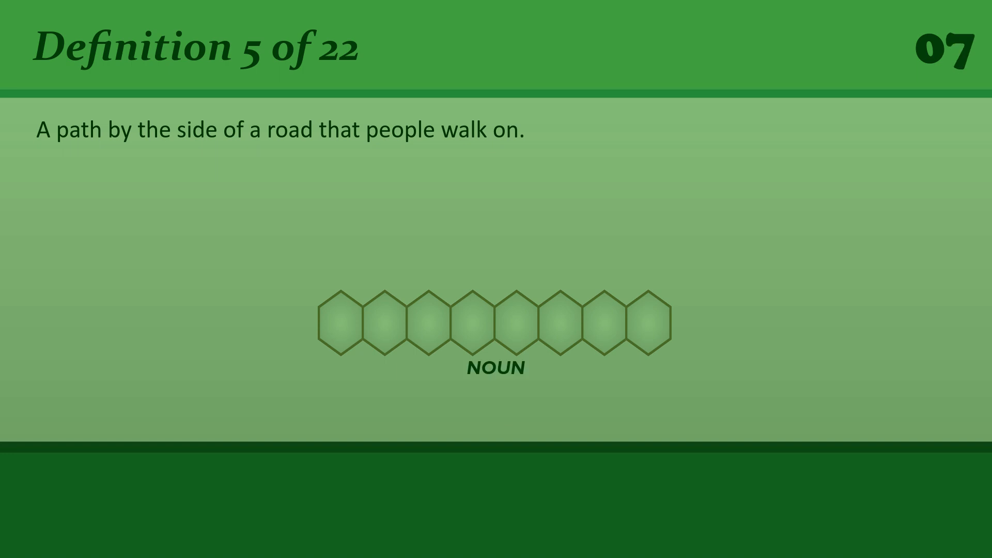
pyautogui.write('p')
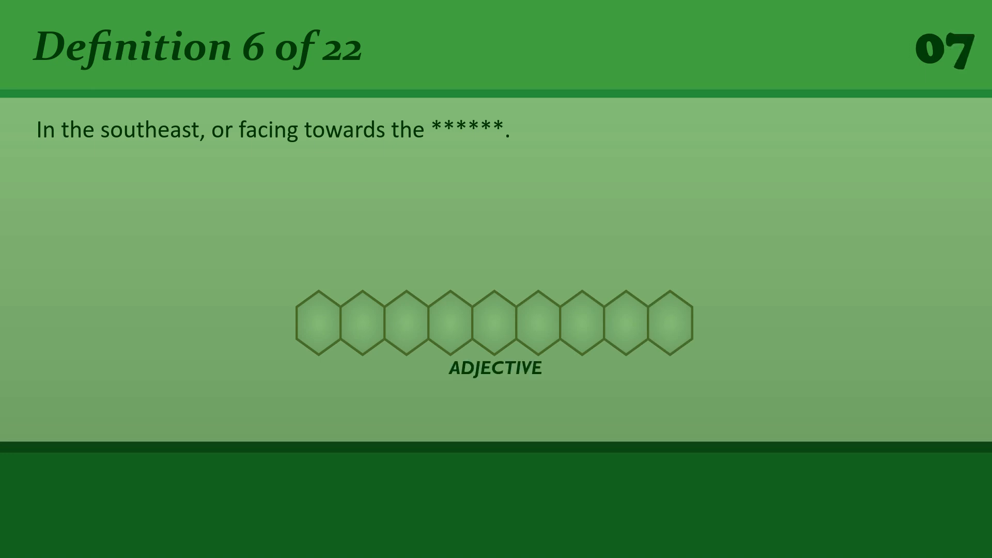
pyautogui.write('S')
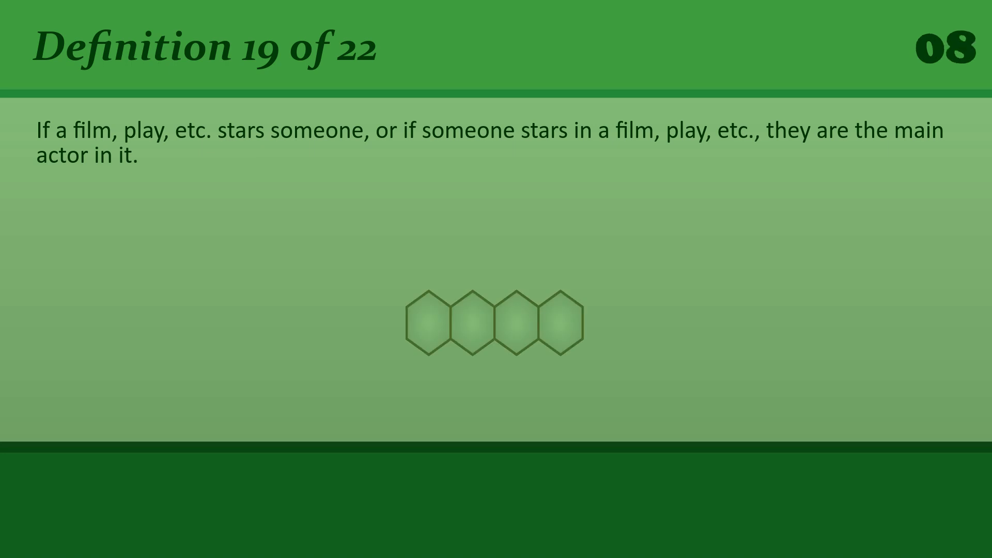
pyautogui.write('s')
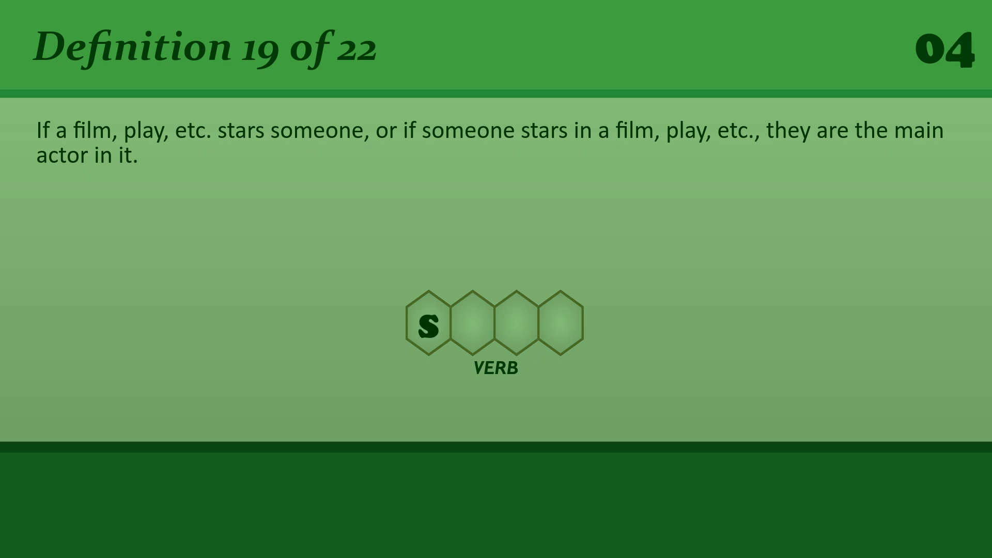